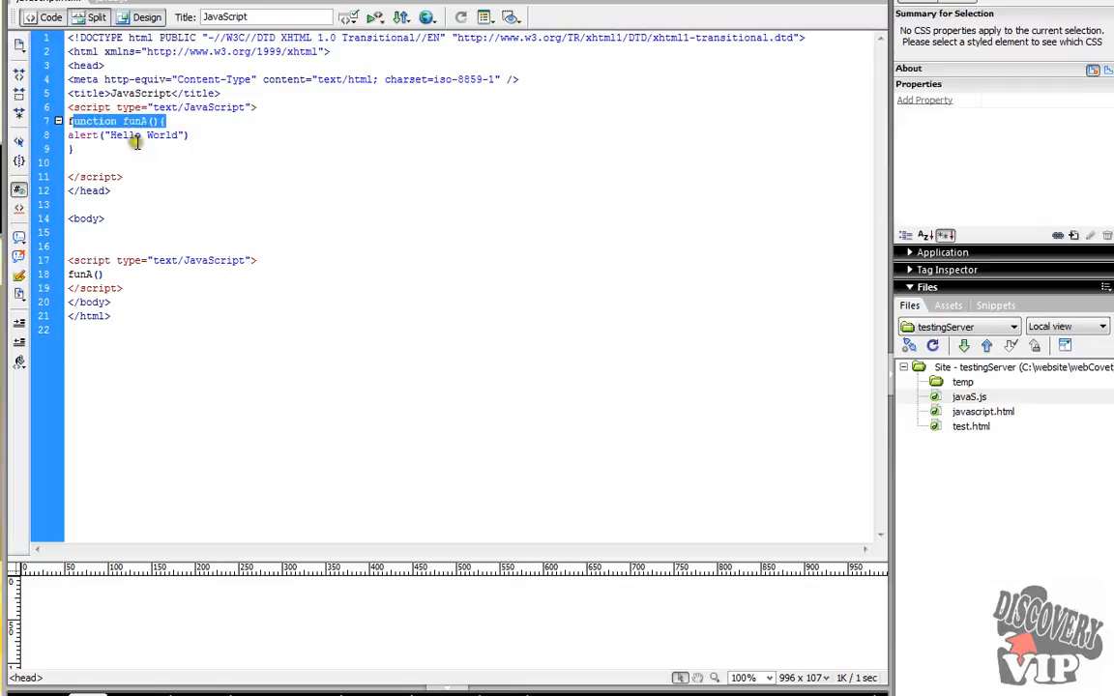
- Review the funA declaration and its alert('Hello World') line in the head script
{"action": "left_click", "coordinate": [139, 136]}
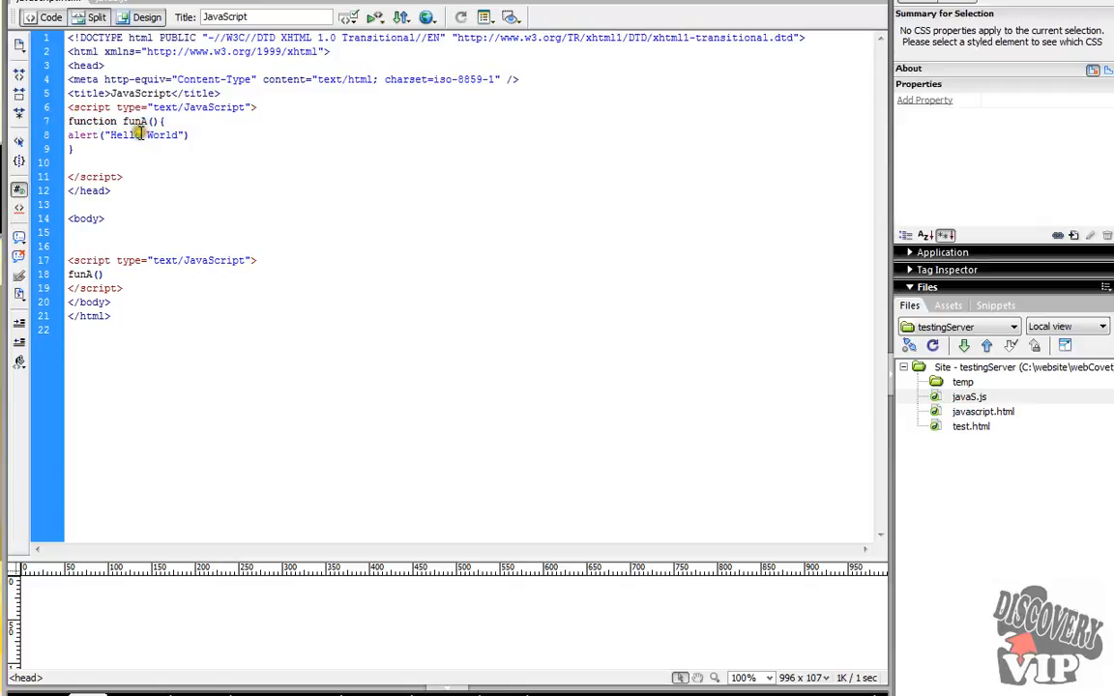
{"action": "double_click", "coordinate": [93, 120]}
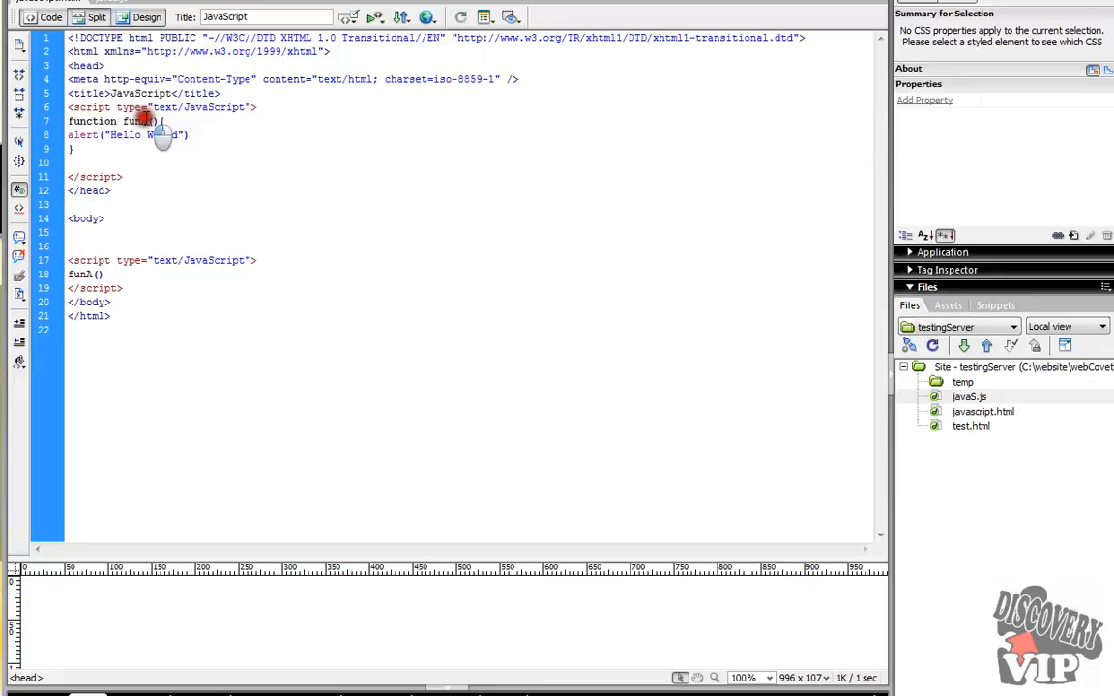
{"action": "double_click", "coordinate": [135, 120]}
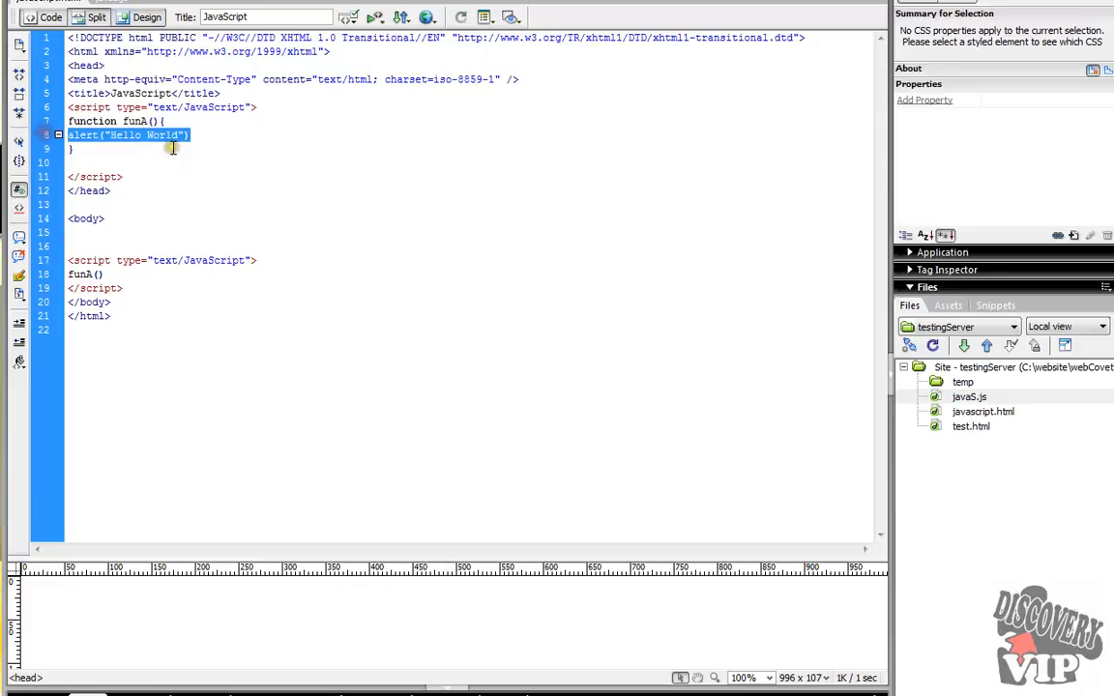
{"action": "left_click", "coordinate": [174, 120]}
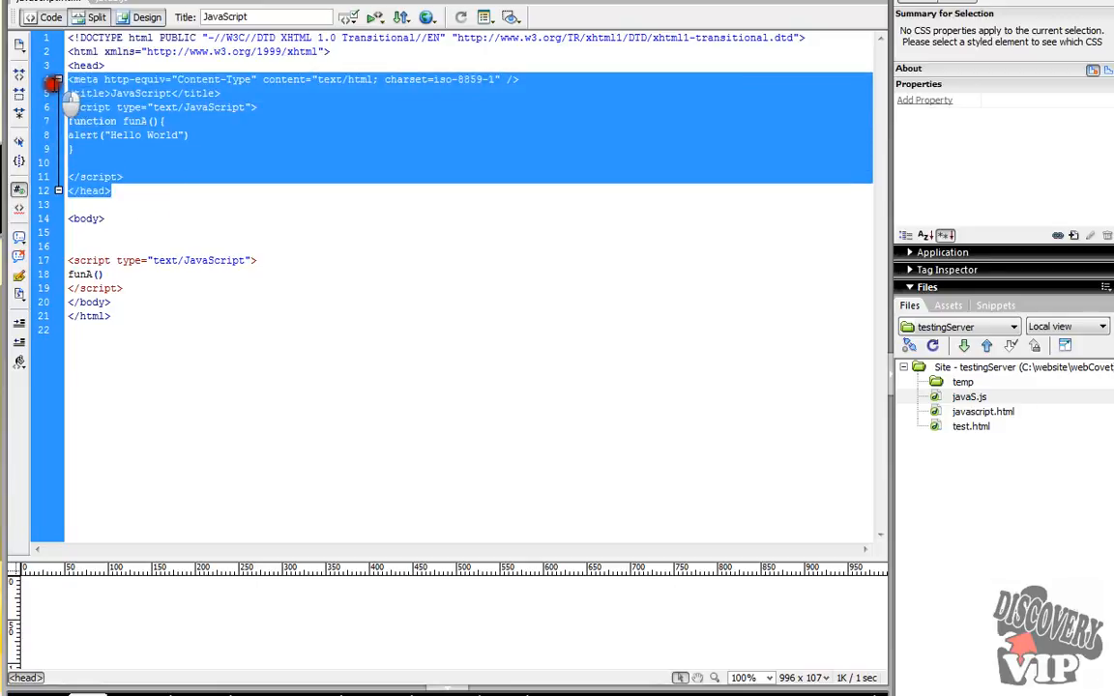
- Review the body script block calling funA(), then dismiss the Hello World alert in Firefox
{"action": "left_click", "coordinate": [97, 239]}
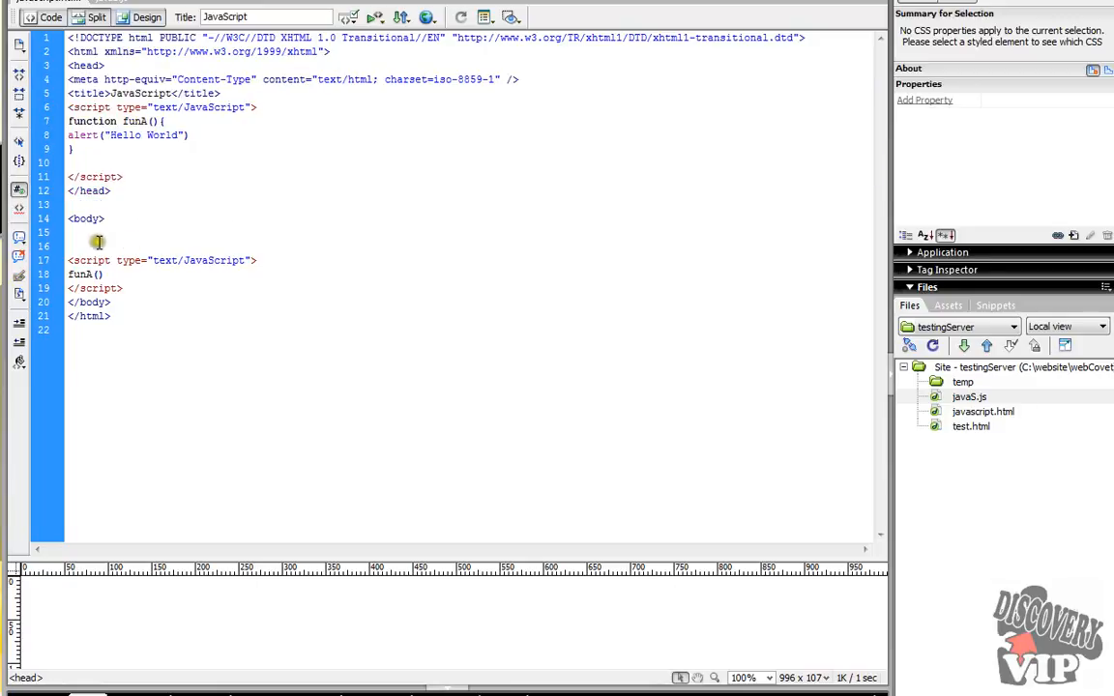
{"action": "left_click", "coordinate": [104, 275]}
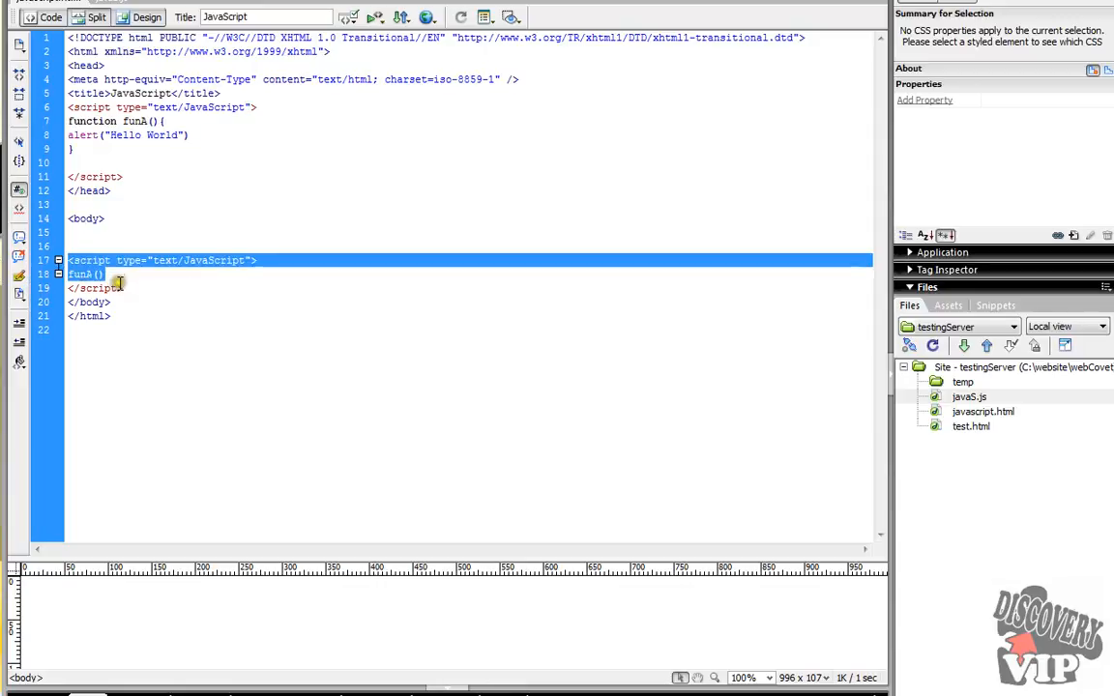
{"action": "left_click", "coordinate": [112, 274]}
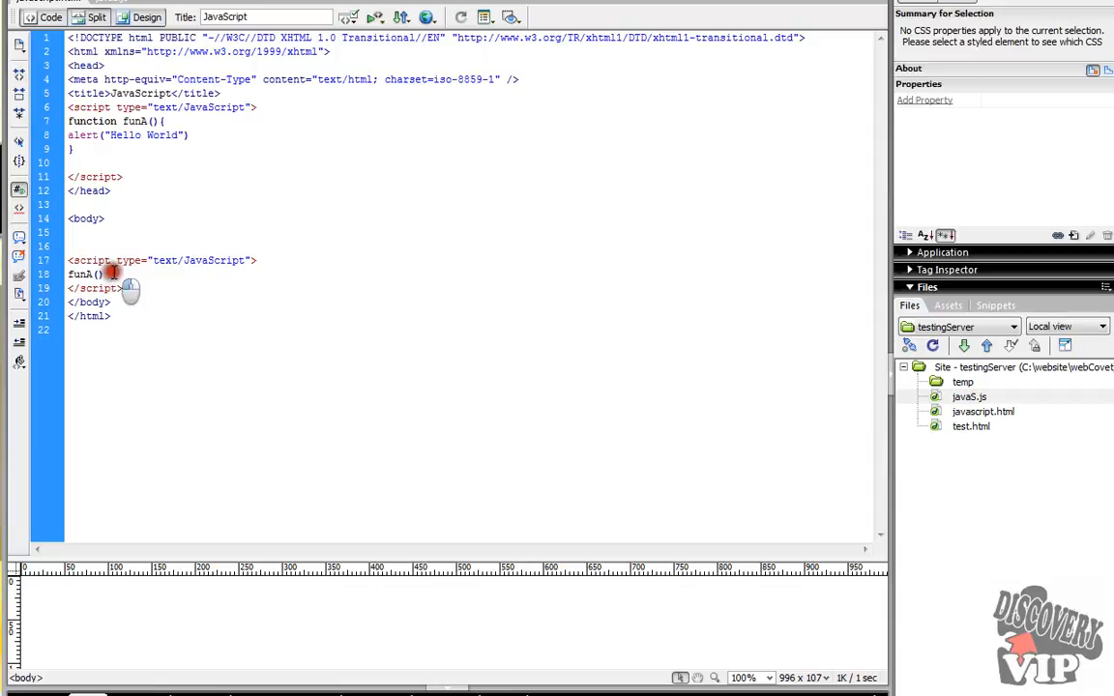
{"action": "double_click", "coordinate": [85, 275]}
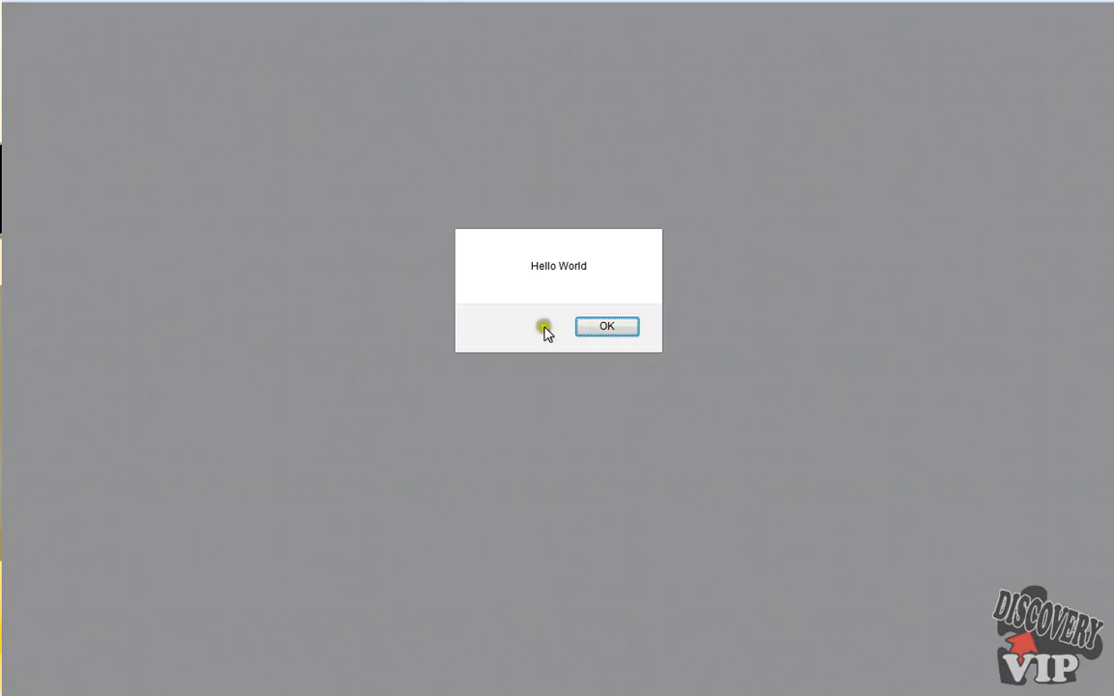
{"action": "left_click", "coordinate": [607, 324]}
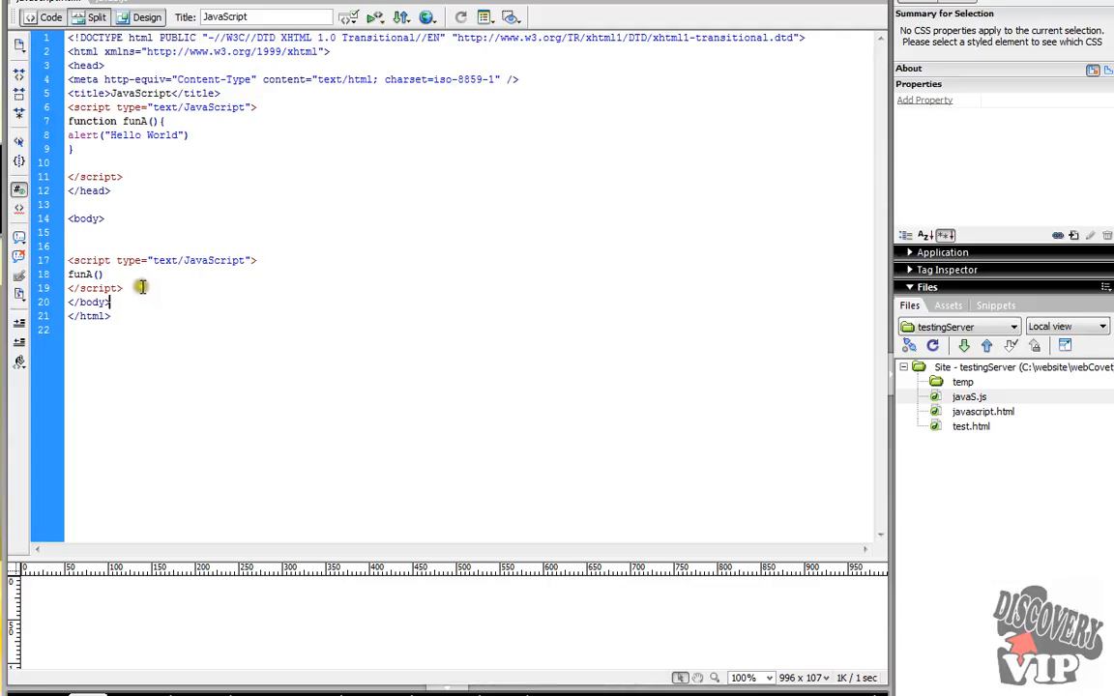
{"action": "right_click", "coordinate": [139, 274]}
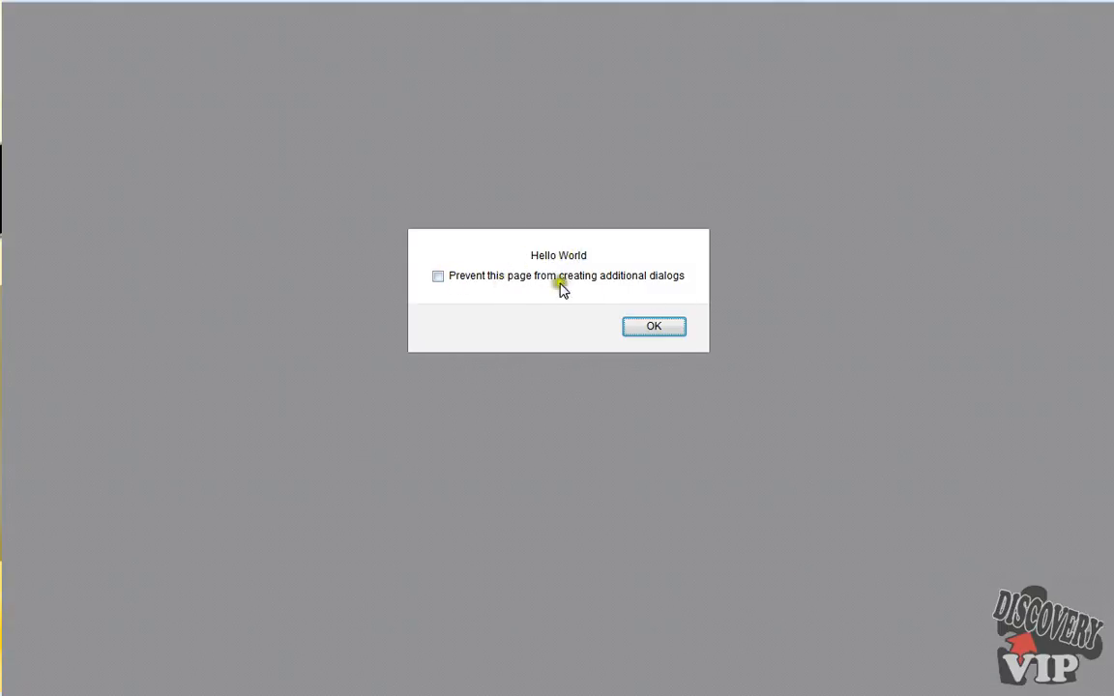
{"action": "mouse_move", "coordinate": [592, 306]}
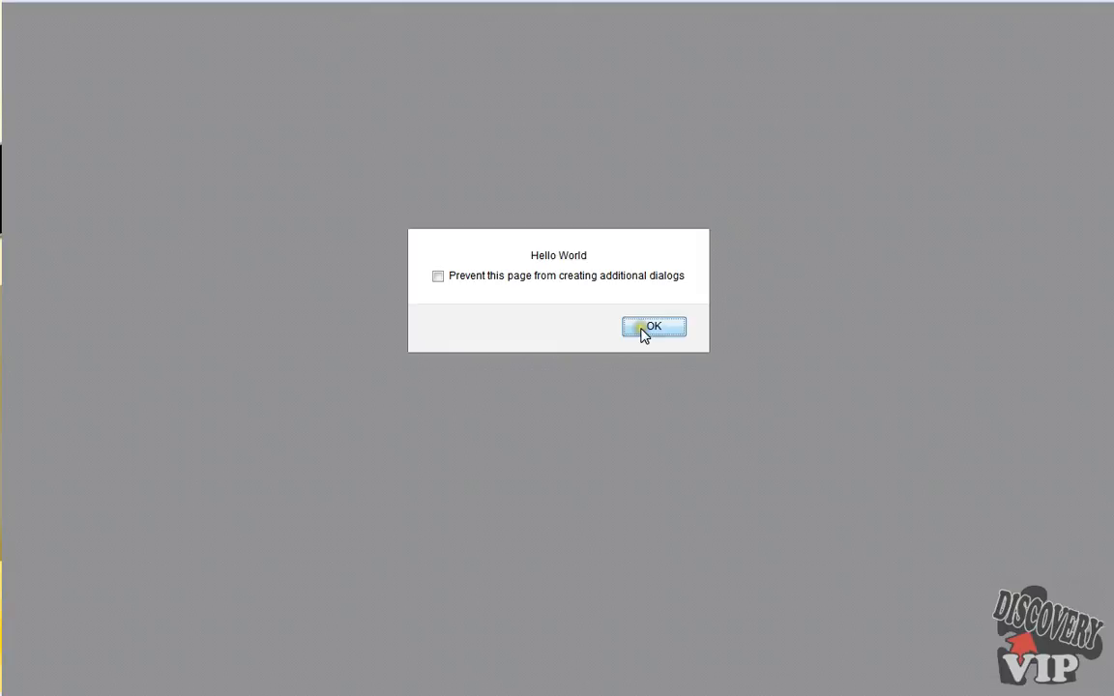
- Dismiss the second Hello World alert raised by the second funA() call
{"action": "left_click", "coordinate": [653, 327]}
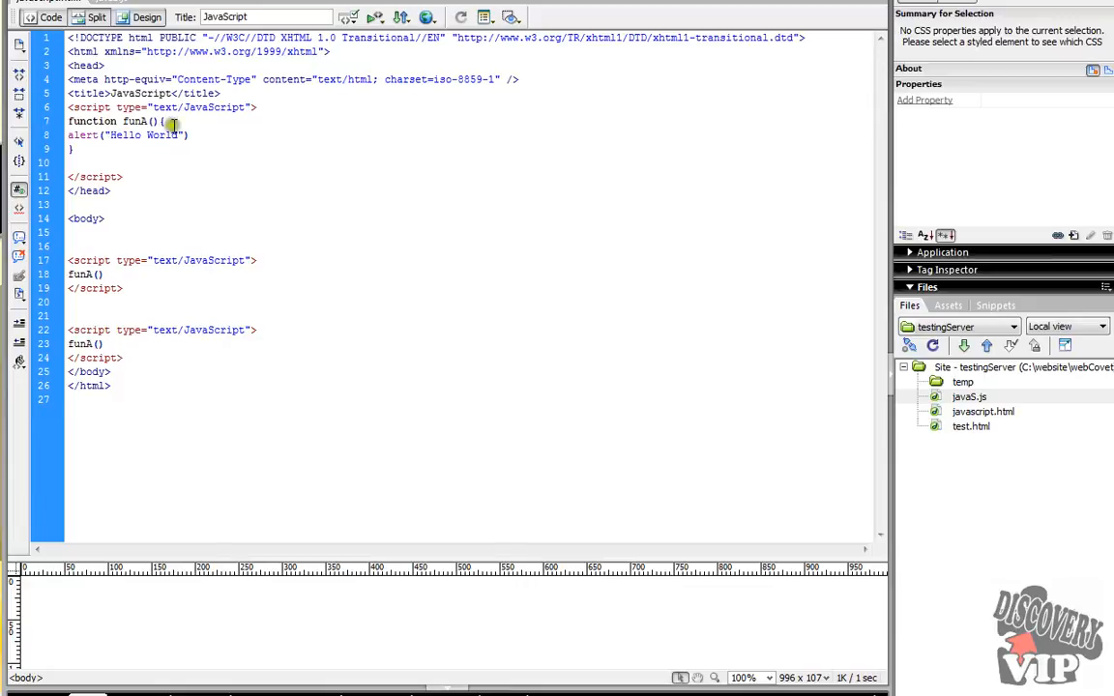
{"action": "triple_click", "coordinate": [126, 135]}
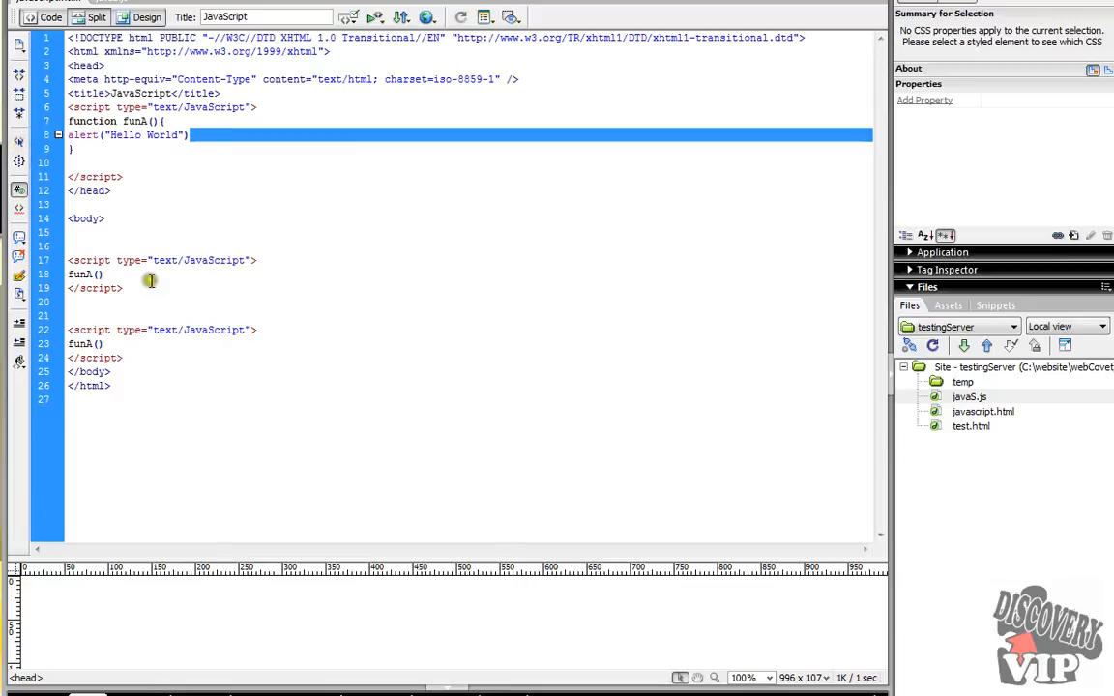
{"action": "double_click", "coordinate": [86, 275]}
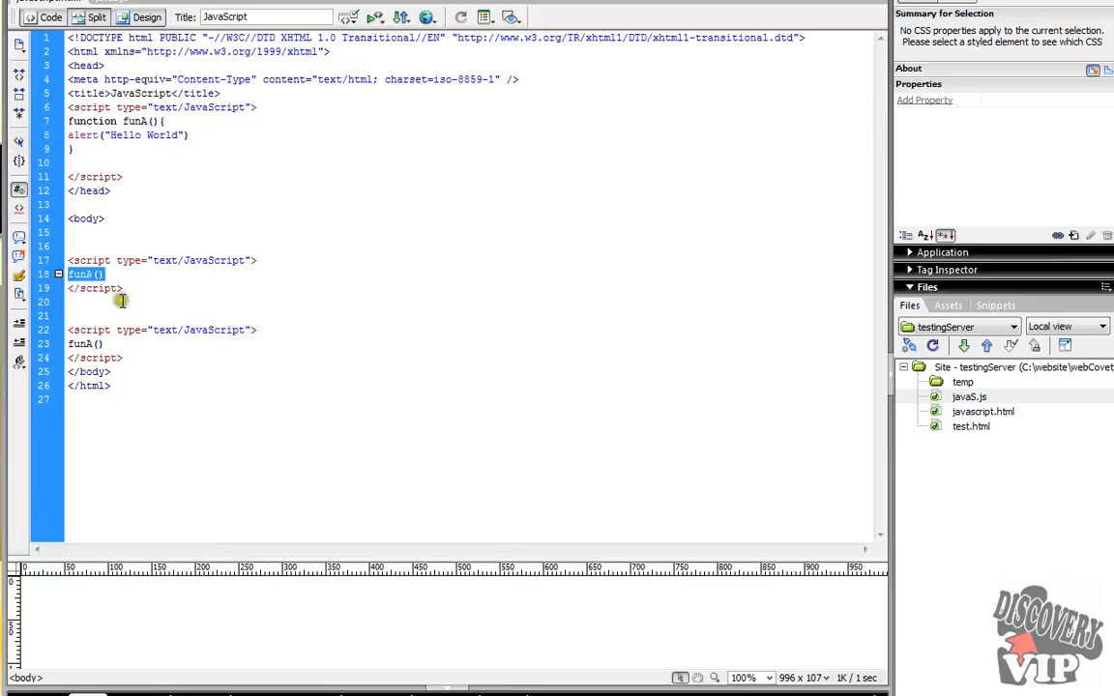
{"action": "left_click", "coordinate": [87, 317]}
{"action": "type", "text": "jkljkljklj"}
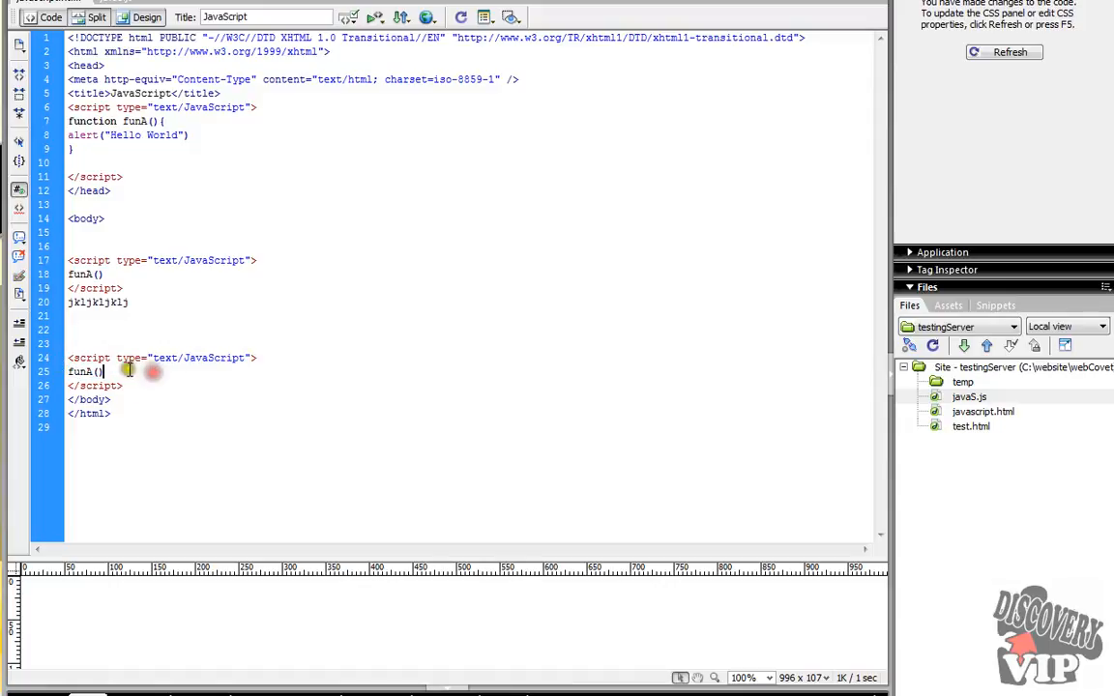
{"action": "double_click", "coordinate": [85, 371]}
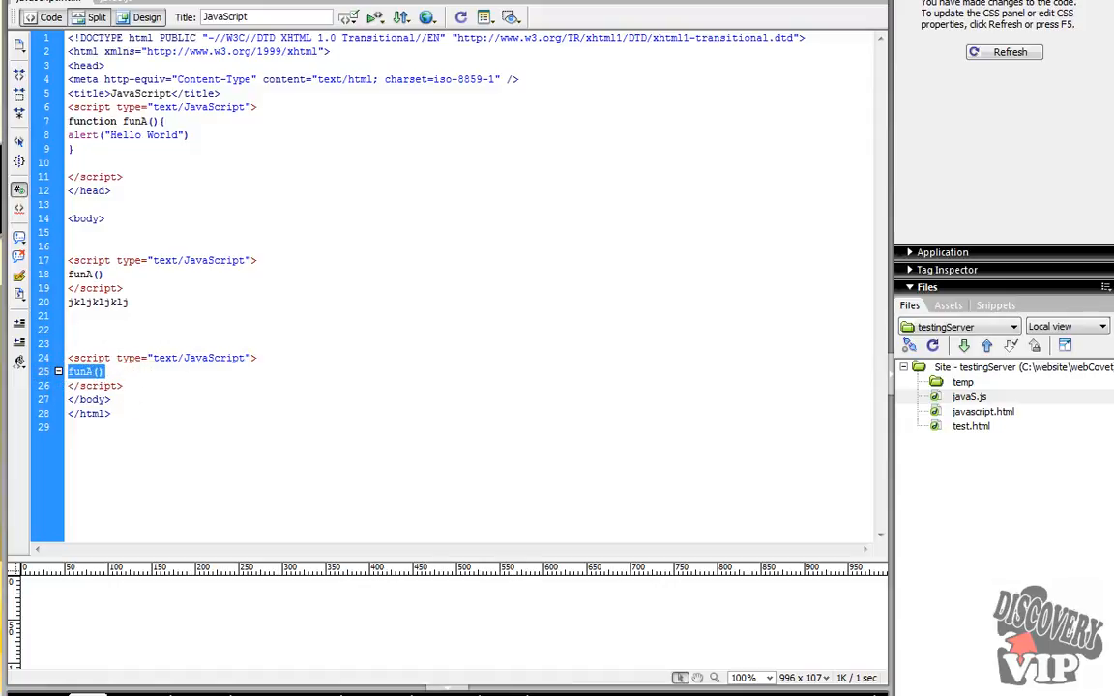